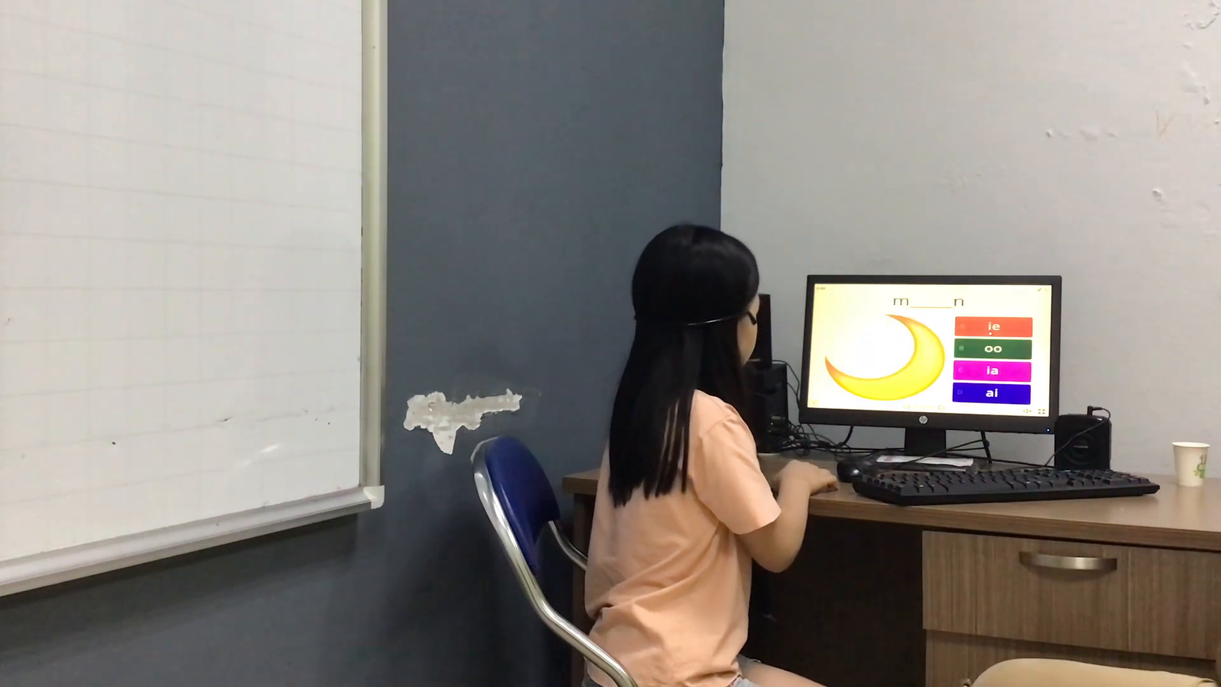
click(1005, 343)
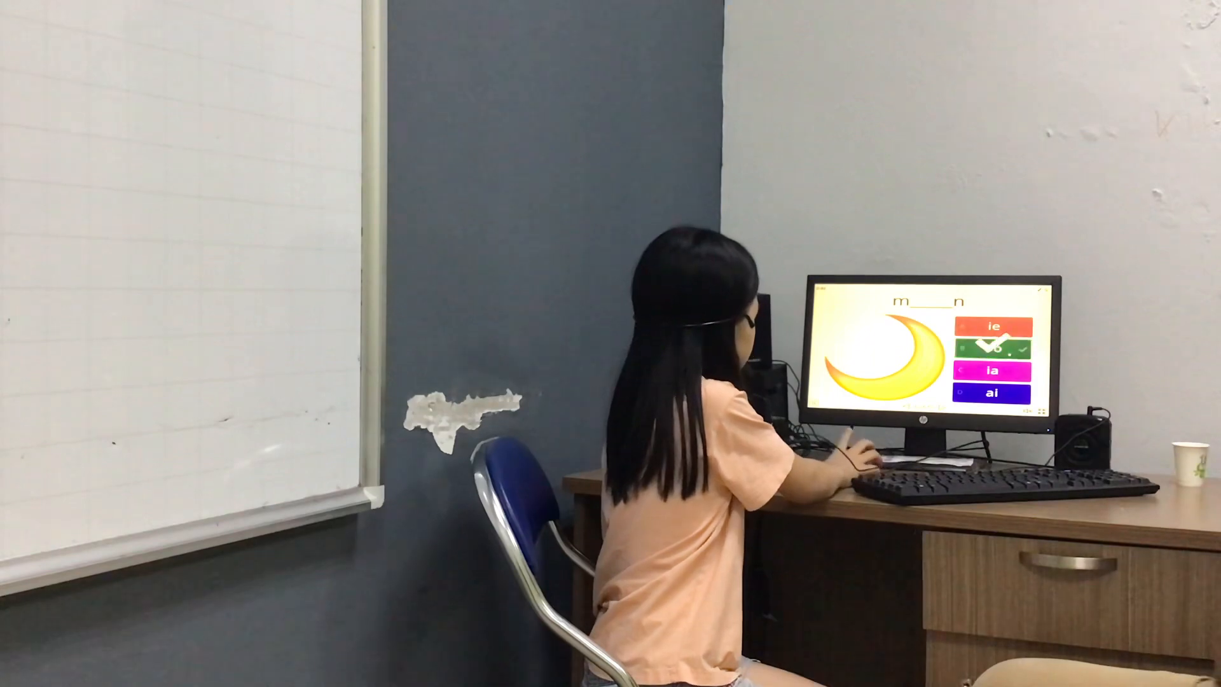